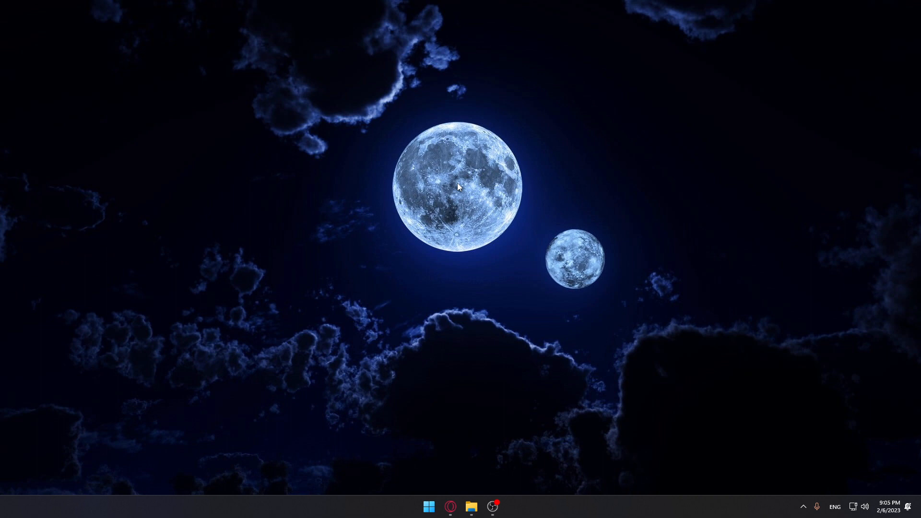
{"action": "mouse_move", "coordinate": [679, 120]}
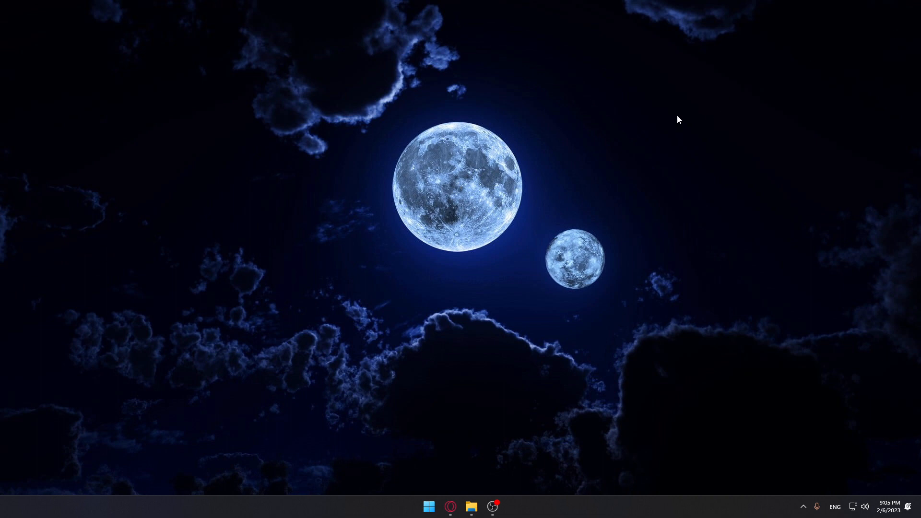
Launch File Explorer from the taskbar to its Home view
{"action": "left_click", "coordinate": [472, 506]}
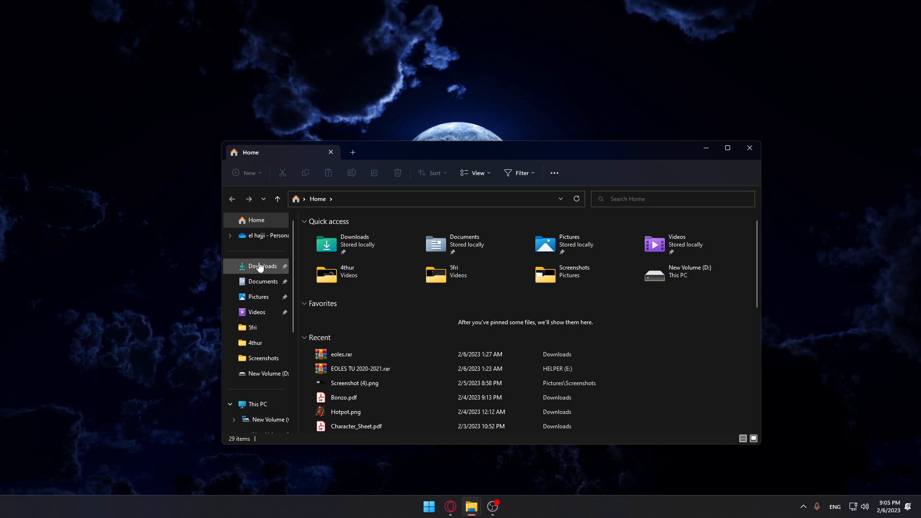
Browse the Saved Pictures wallpapers under Pictures and bring up actions for the second image
{"action": "left_click", "coordinate": [258, 297]}
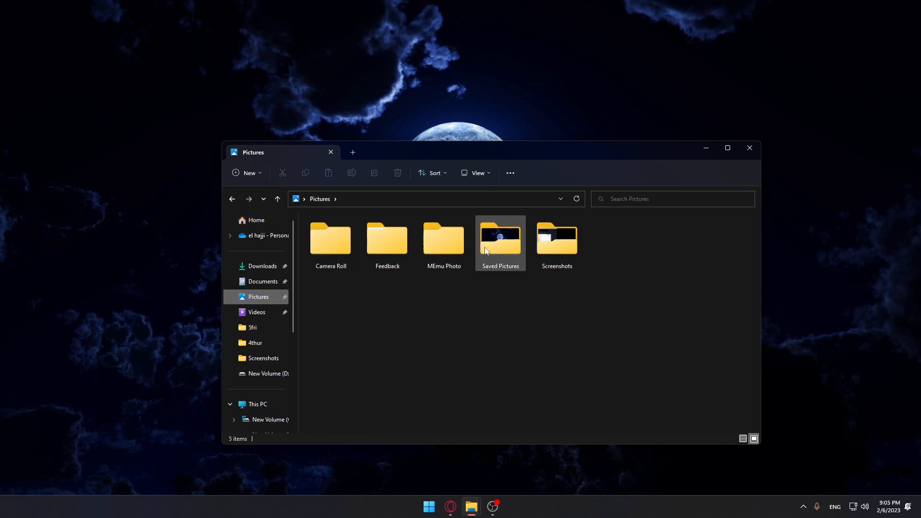
{"action": "double_click", "coordinate": [500, 238]}
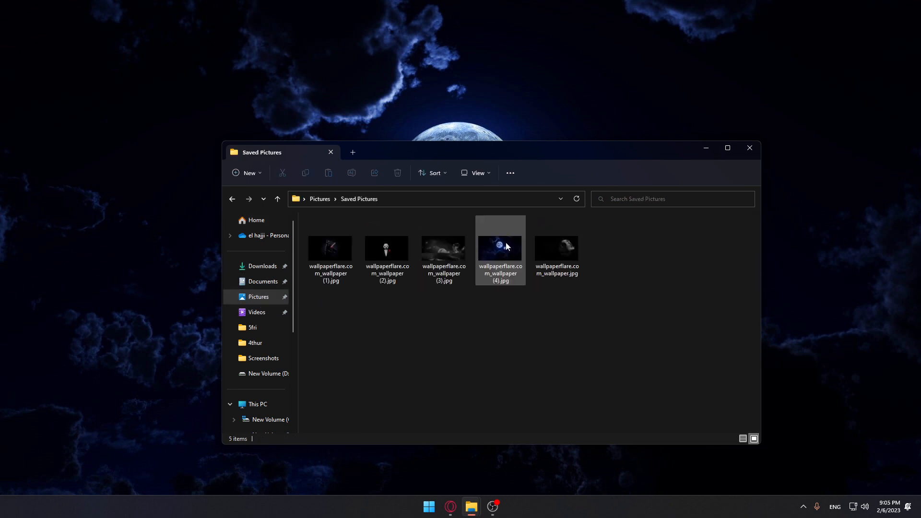
{"action": "left_click", "coordinate": [387, 246]}
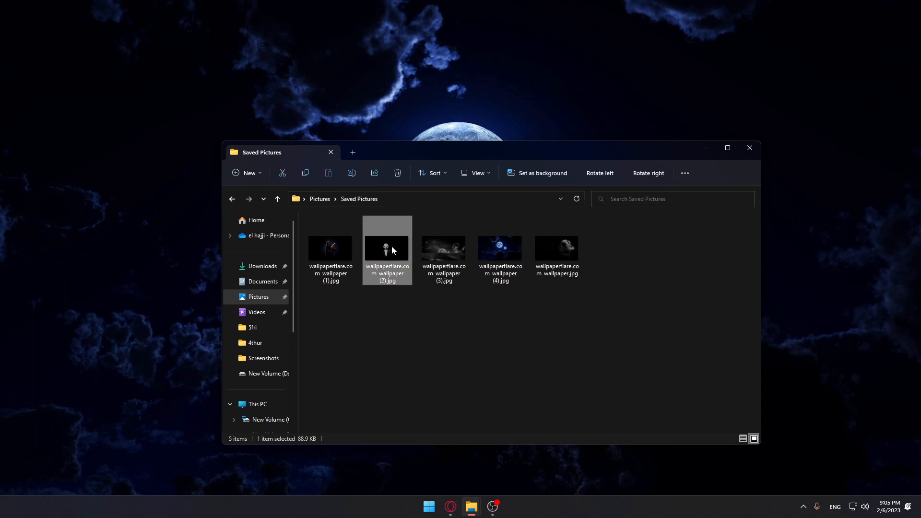
{"action": "right_click", "coordinate": [387, 250]}
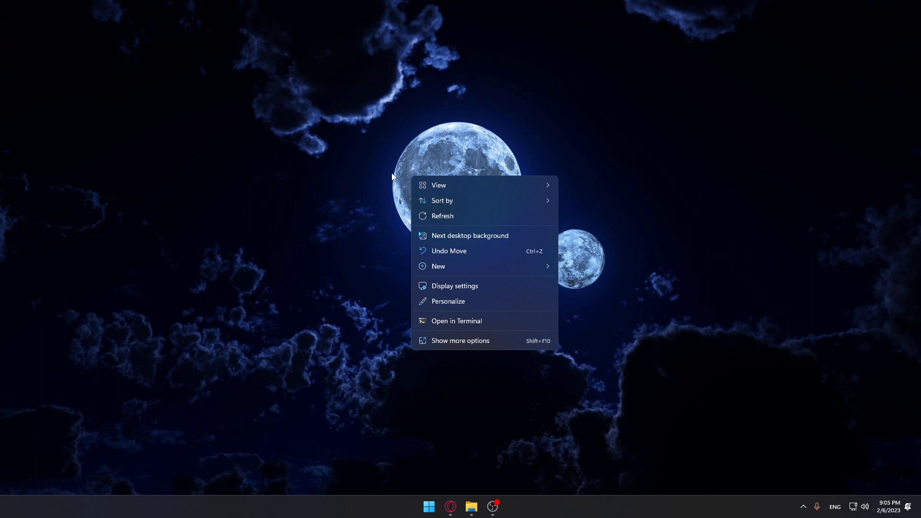
Choose Personalize from the desktop menu to reach Personalization settings
{"action": "left_click", "coordinate": [460, 341]}
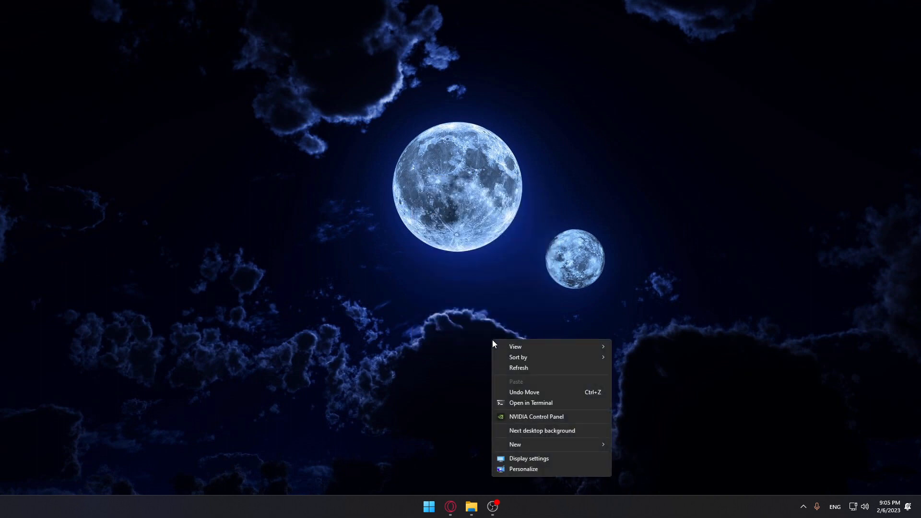
{"action": "mouse_move", "coordinate": [545, 461]}
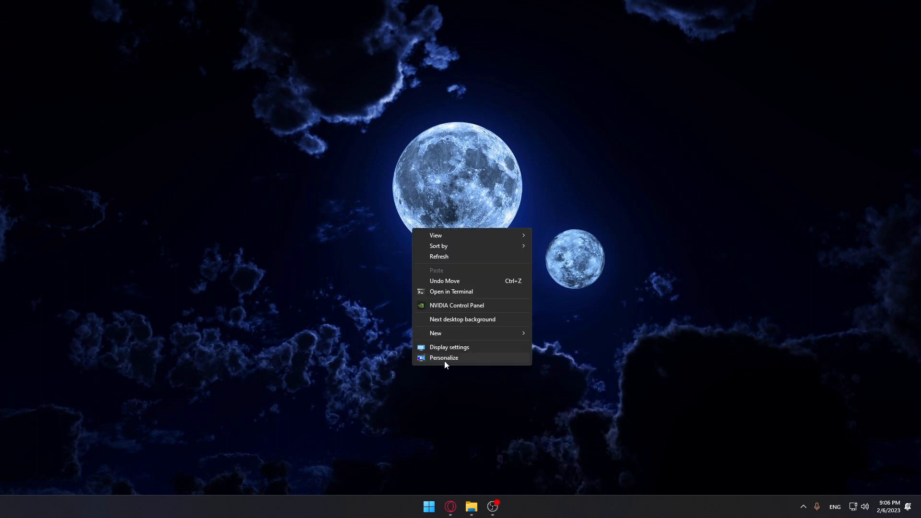
{"action": "left_click", "coordinate": [445, 358]}
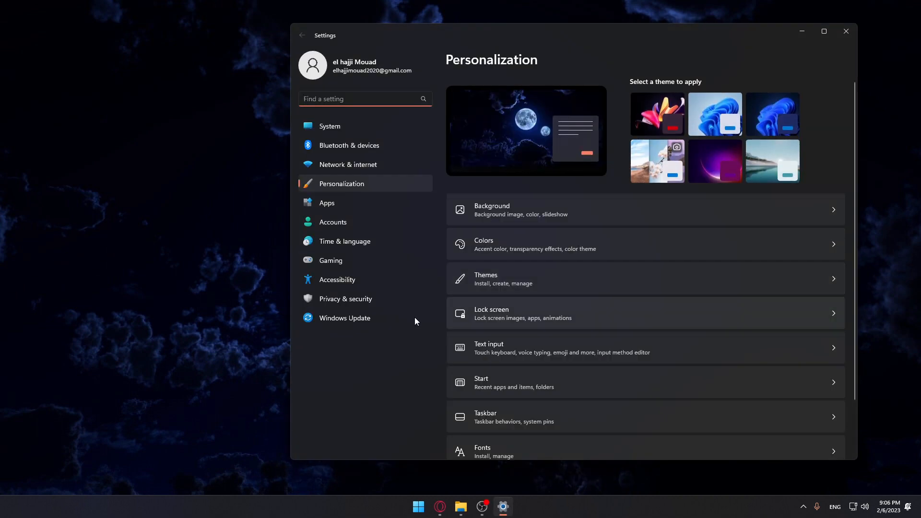
{"action": "mouse_move", "coordinate": [375, 152]}
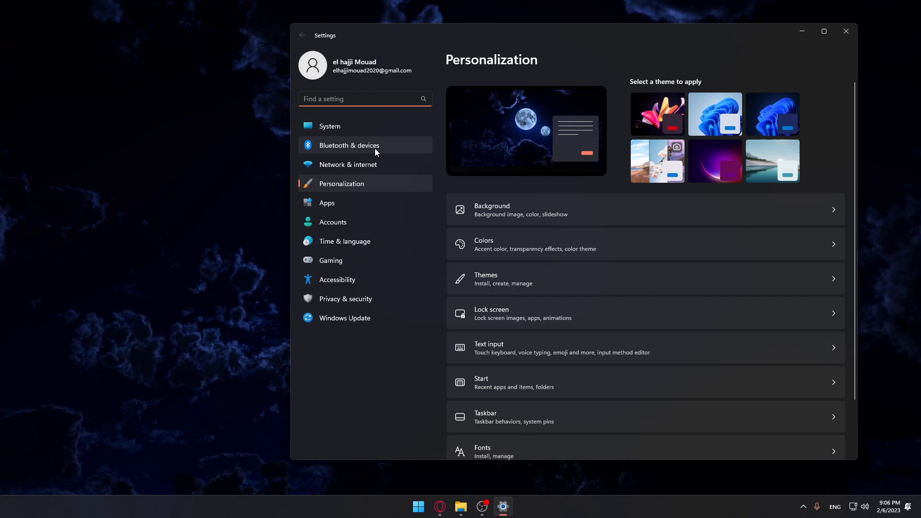
Go to Background settings and browse for a slideshow picture album
{"action": "left_click", "coordinate": [491, 210]}
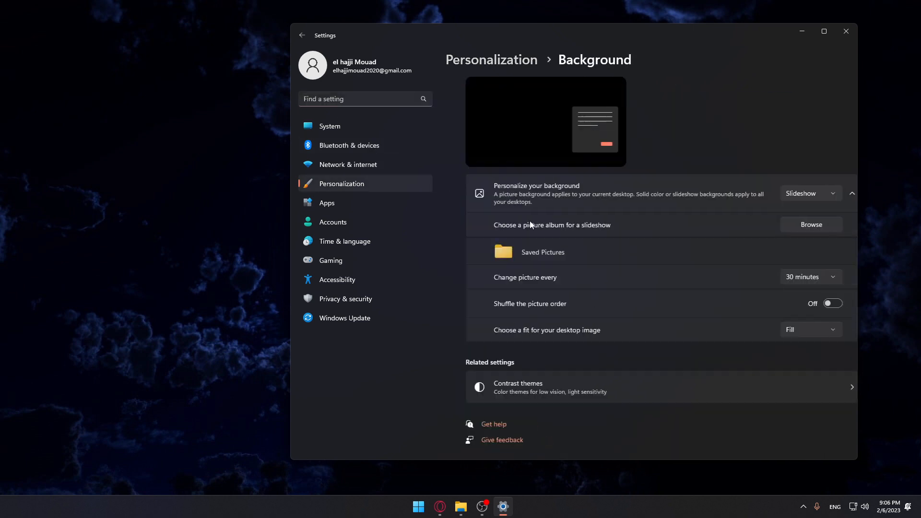
{"action": "scroll", "scroll_direction": "down", "scroll_amount": 3}
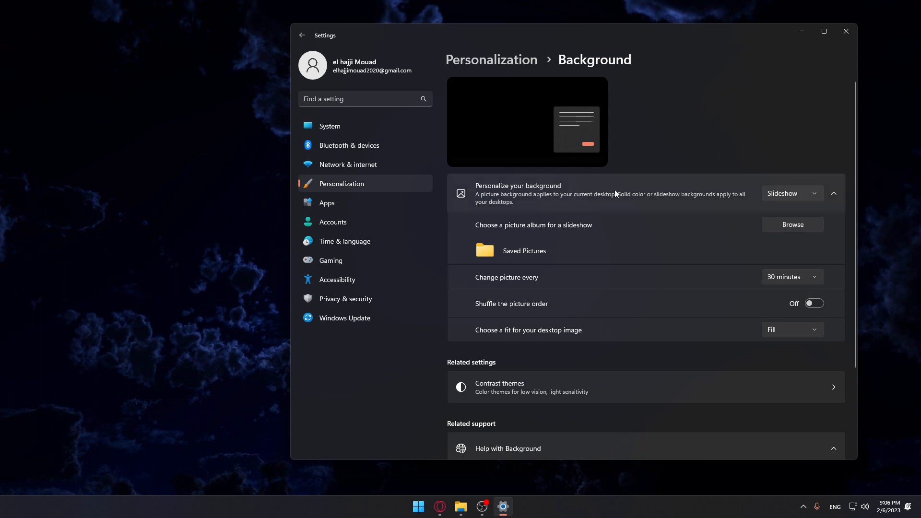
{"action": "mouse_move", "coordinate": [665, 192]}
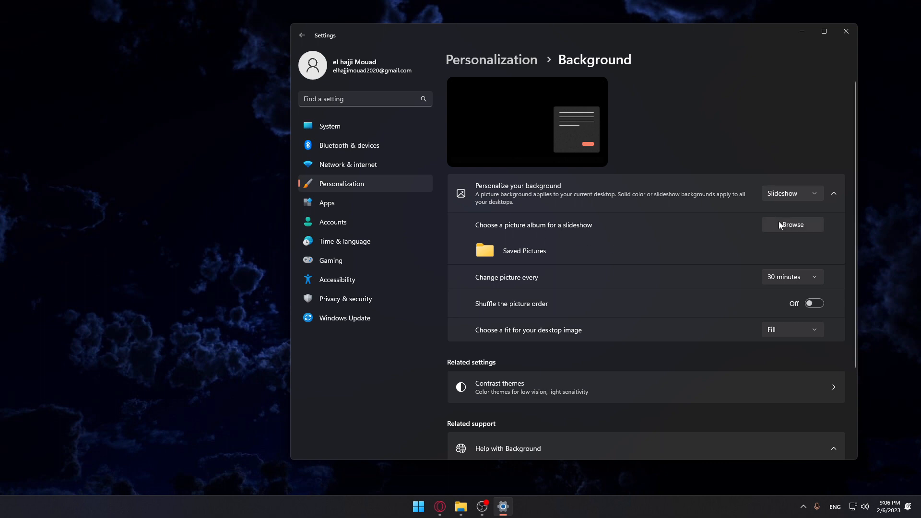
{"action": "left_click", "coordinate": [792, 225]}
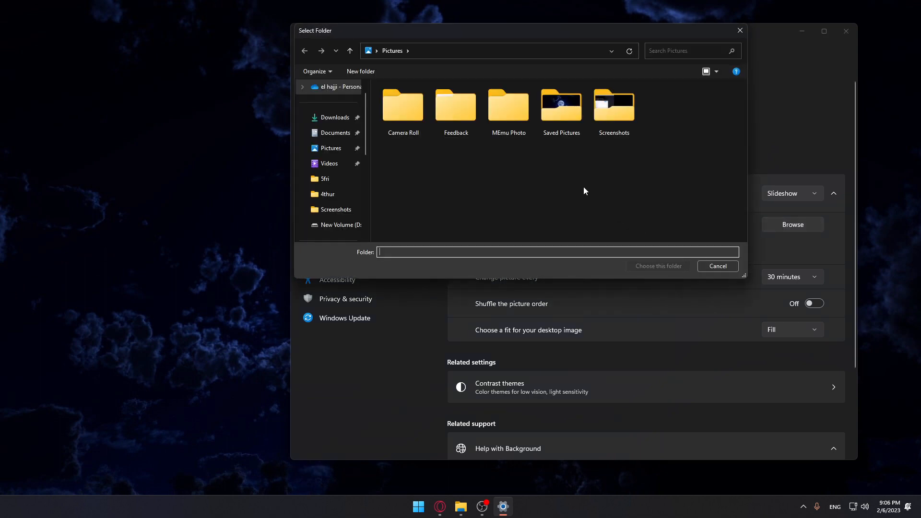
Inspect Saved Pictures in Select Folder, then close the picker keeping it as the album
{"action": "left_click", "coordinate": [560, 105]}
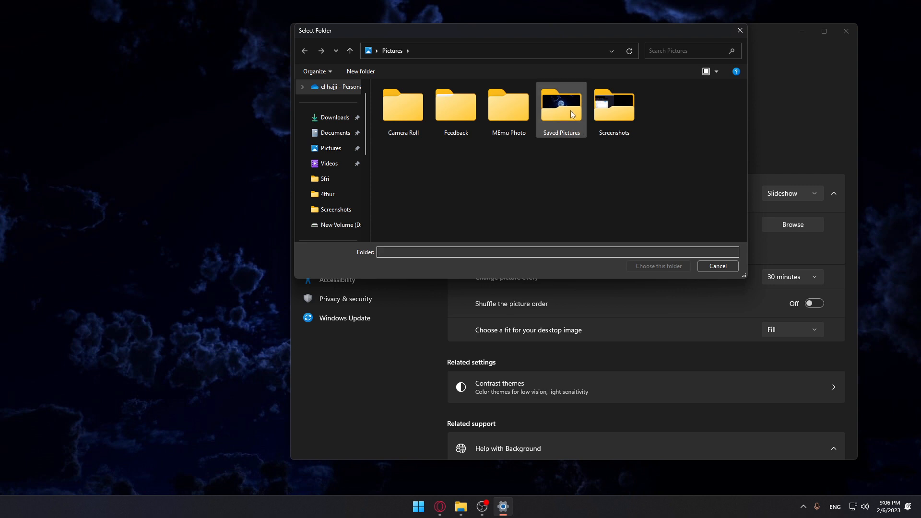
{"action": "double_click", "coordinate": [560, 105]}
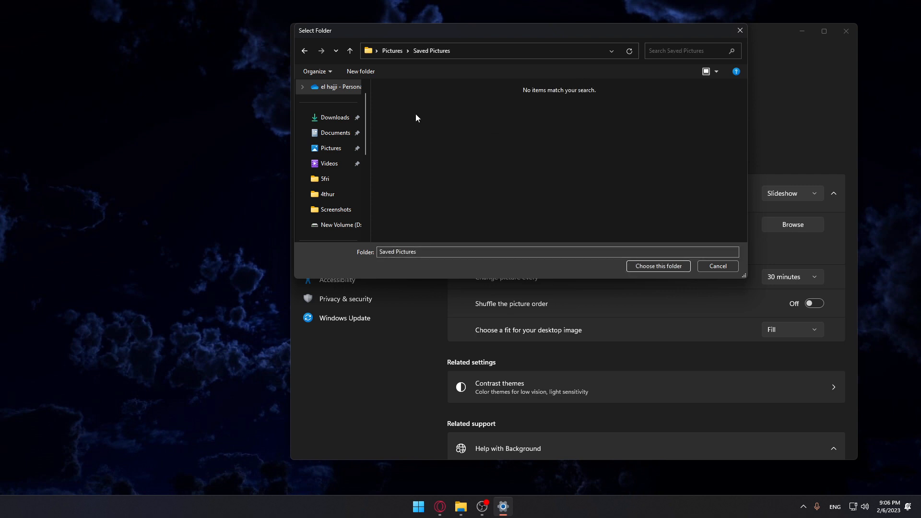
{"action": "left_click", "coordinate": [349, 50]}
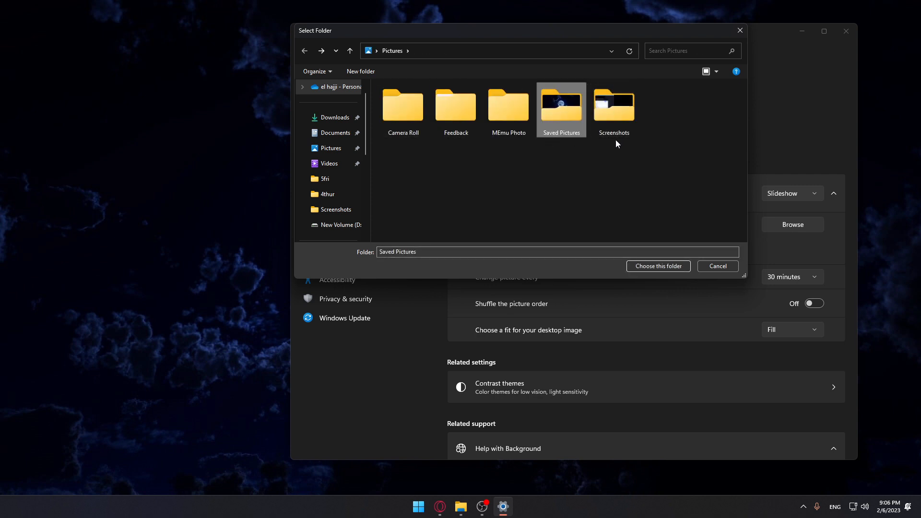
{"action": "double_click", "coordinate": [561, 105]}
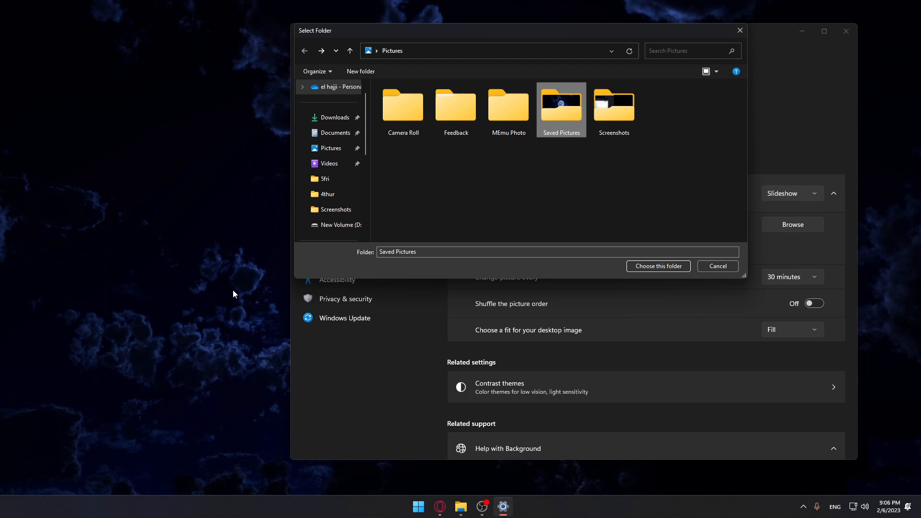
{"action": "left_click", "coordinate": [657, 265]}
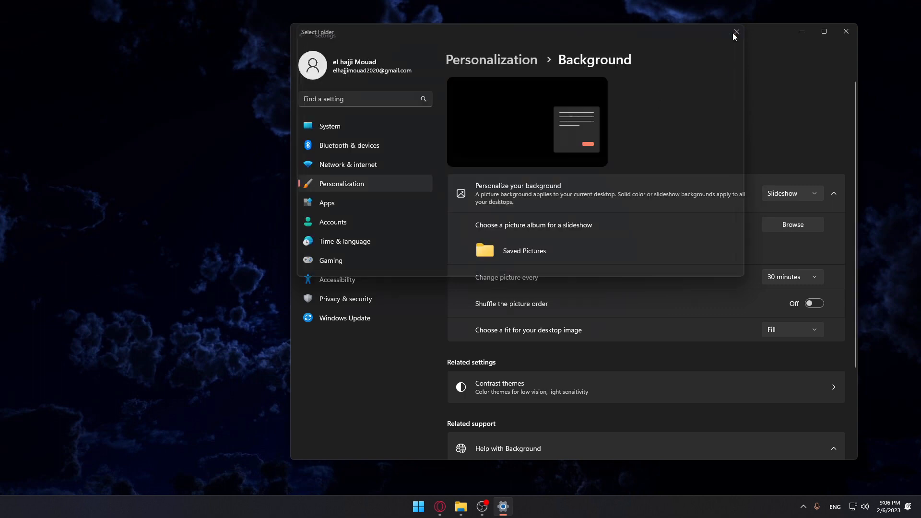
{"action": "left_click", "coordinate": [736, 31]}
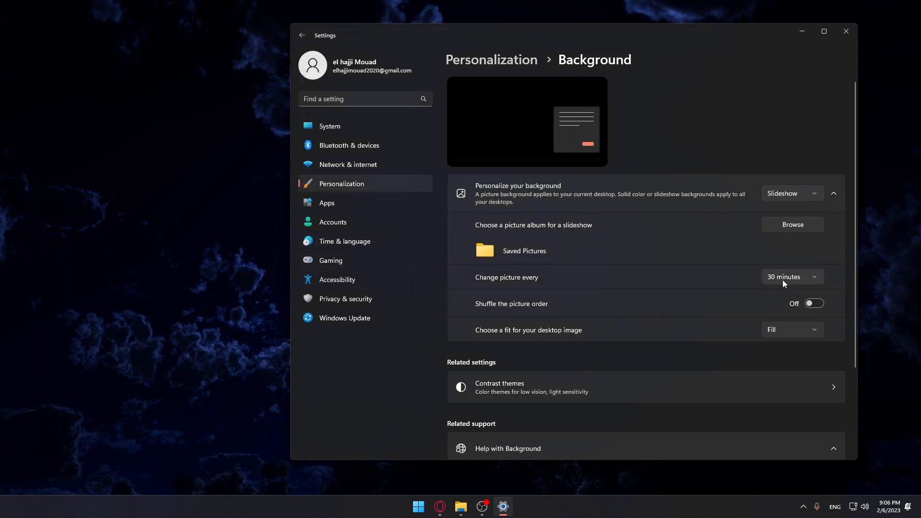
Set 'Change picture every' to 10 minutes
{"action": "left_click", "coordinate": [791, 276]}
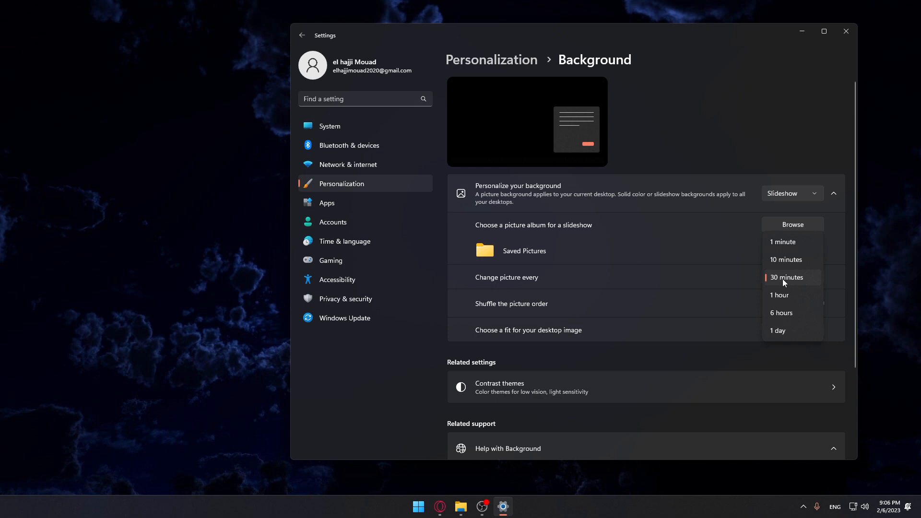
{"action": "mouse_move", "coordinate": [791, 260]}
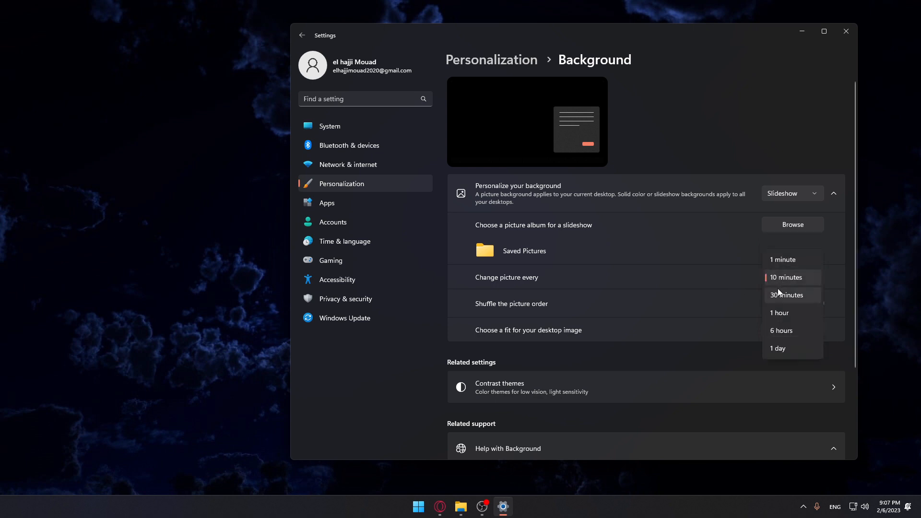
{"action": "left_click", "coordinate": [787, 277]}
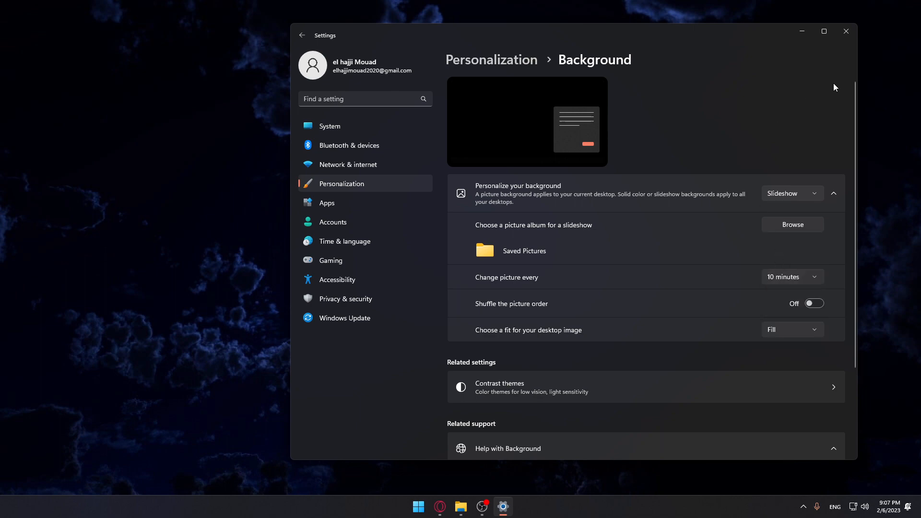